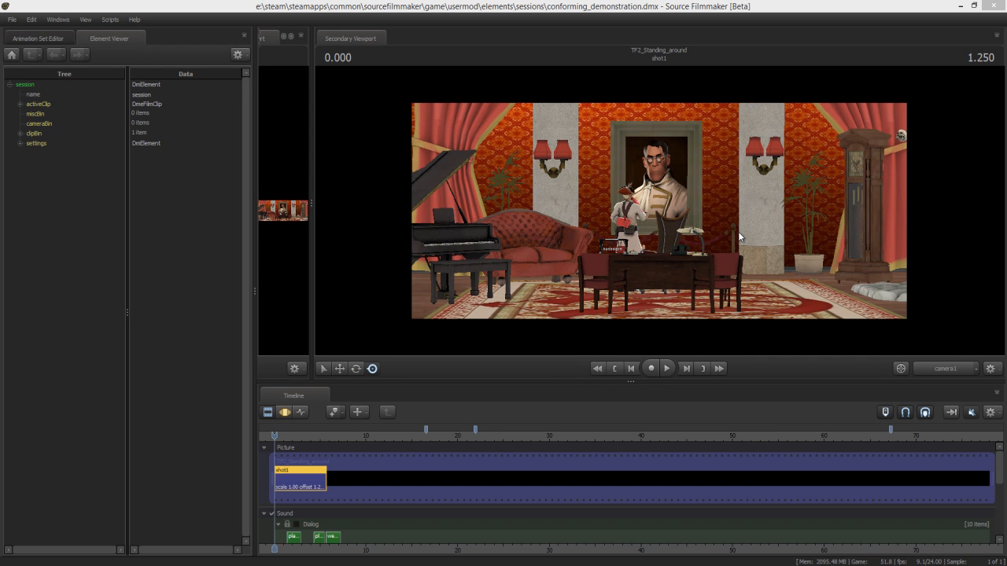
mouse_move(736, 236)
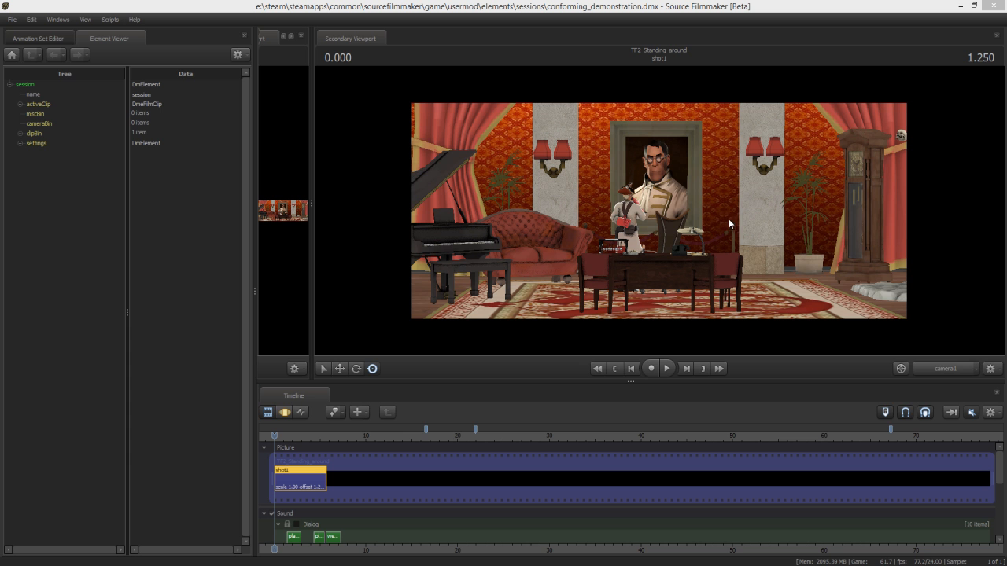
mouse_move(689, 208)
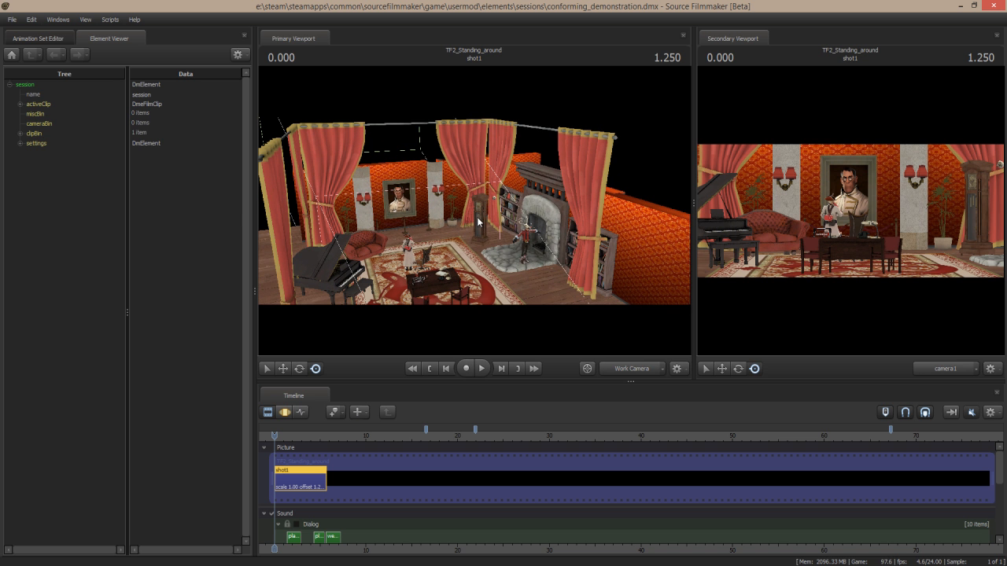
mouse_move(481, 299)
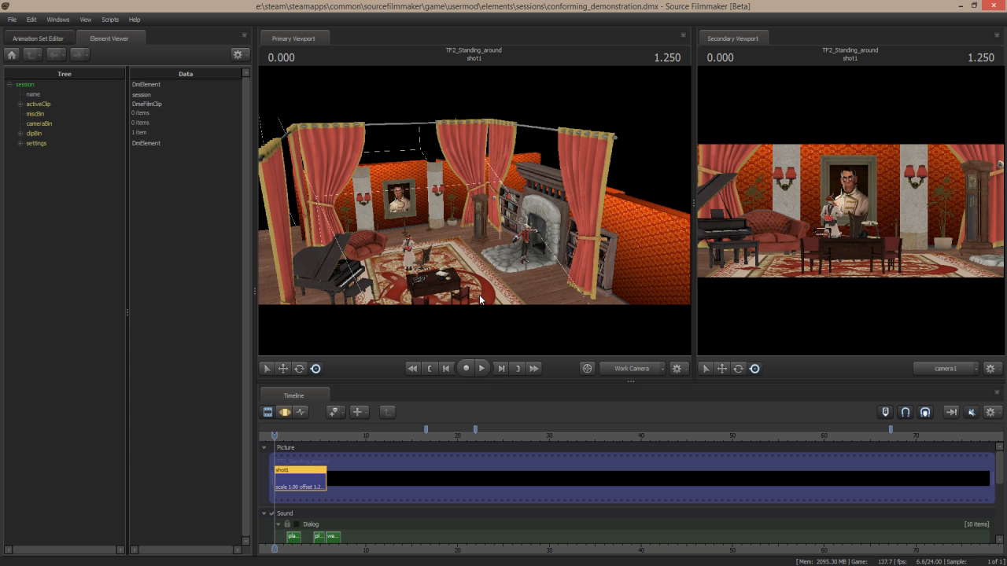
mouse_move(196, 52)
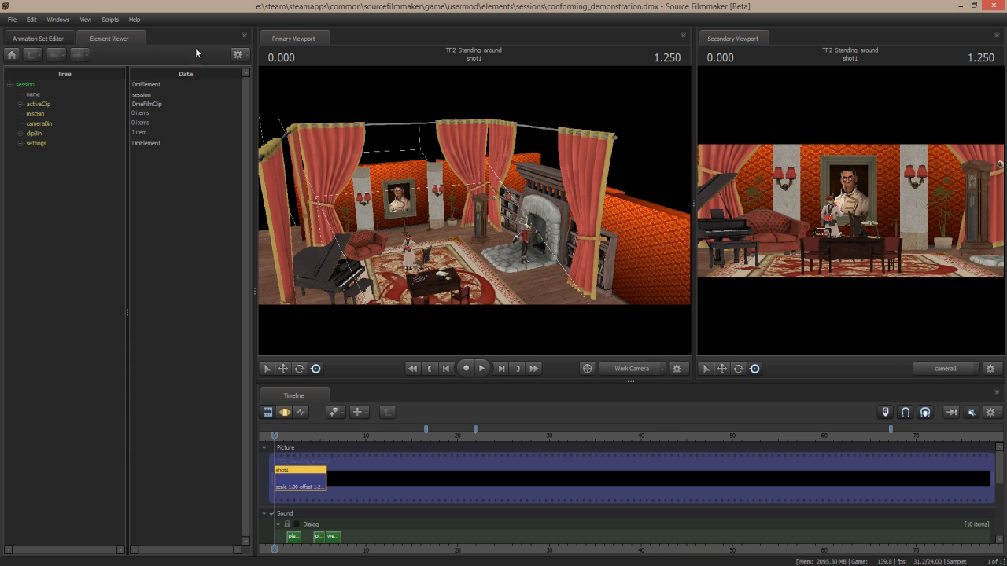
mouse_move(466, 214)
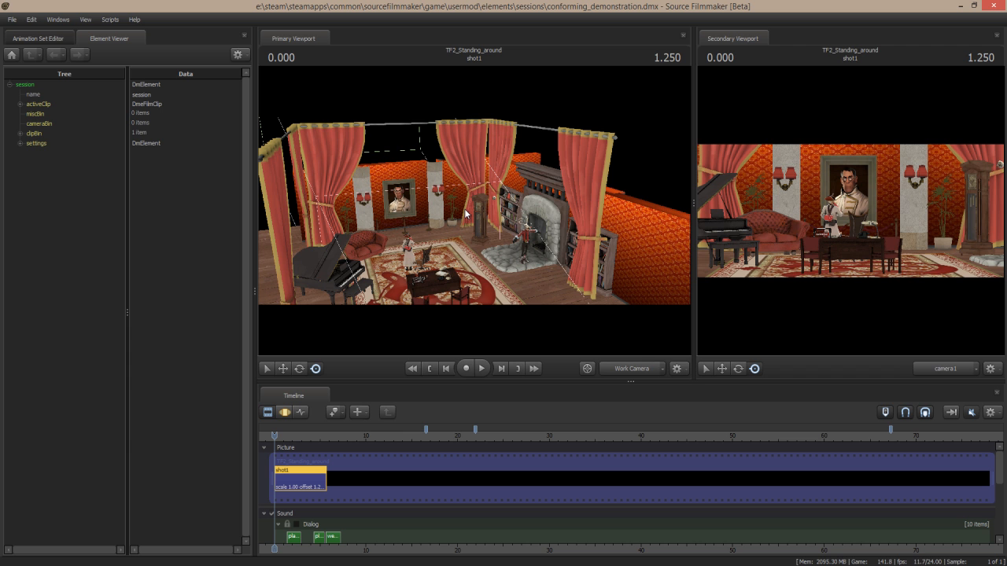
mouse_move(242, 262)
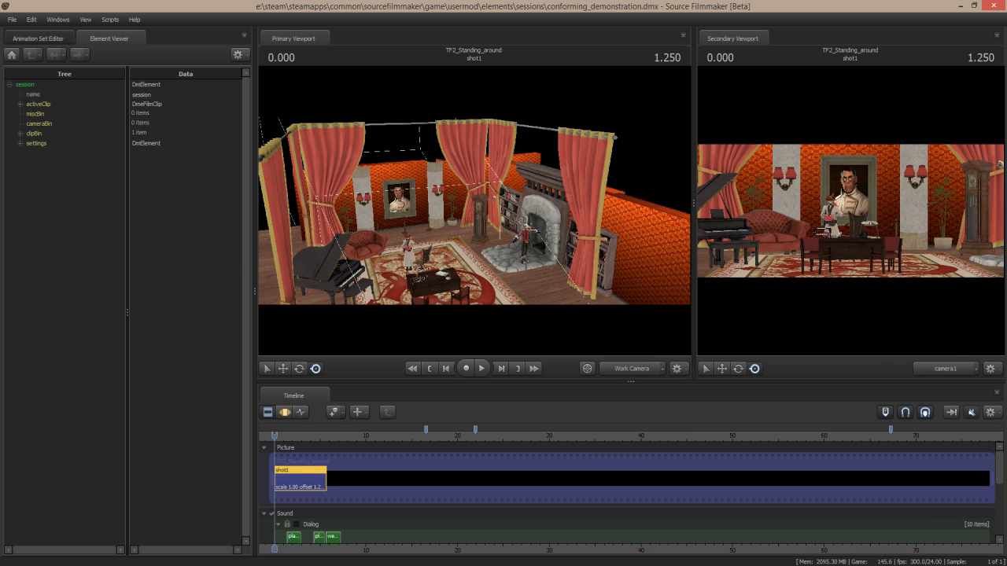
mouse_move(554, 252)
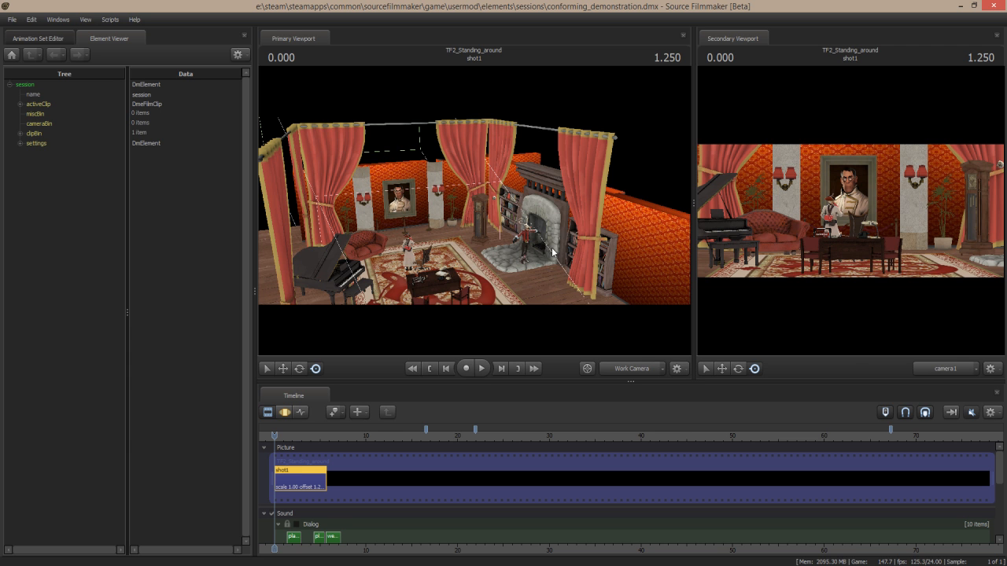
mouse_move(541, 223)
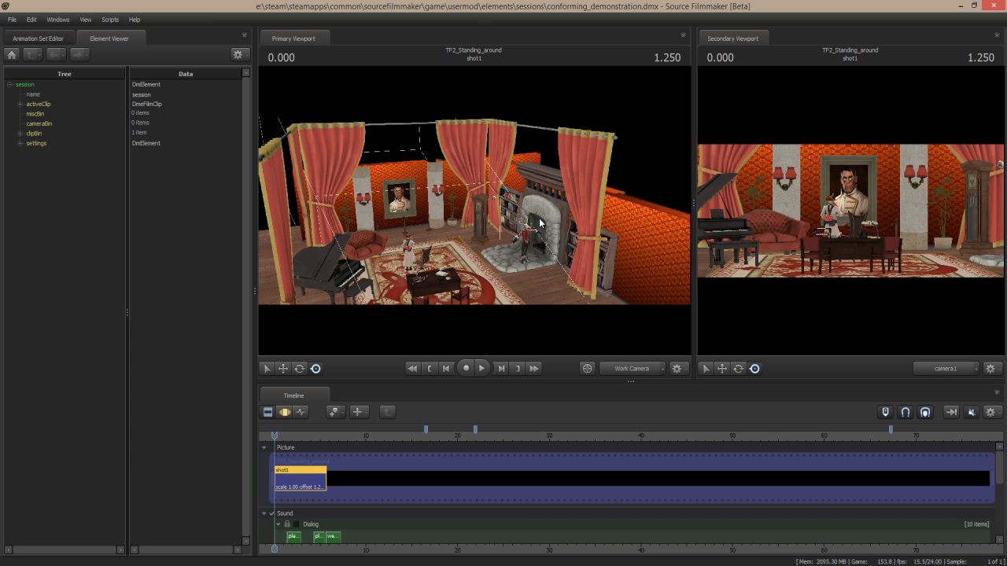
mouse_move(441, 98)
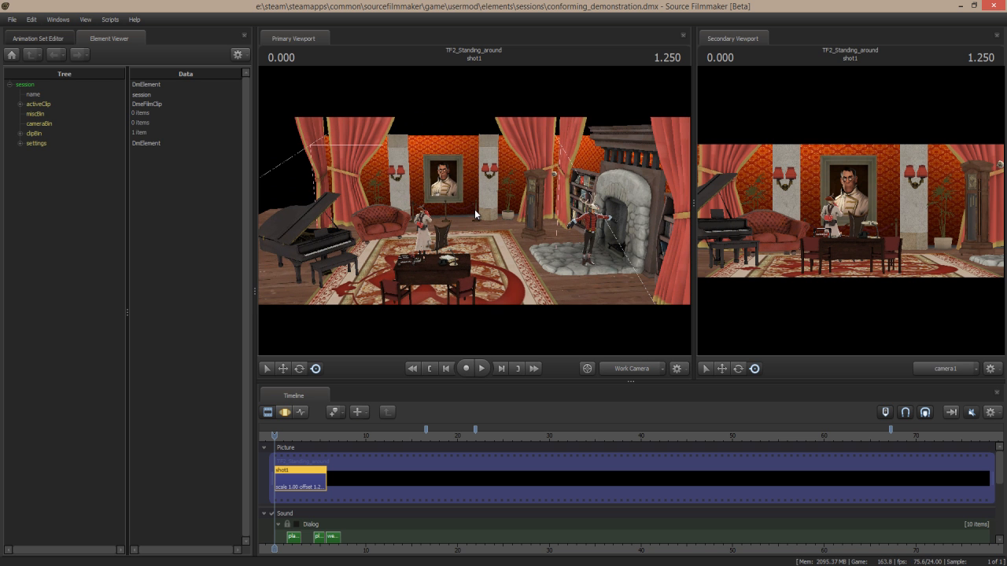
mouse_move(318, 448)
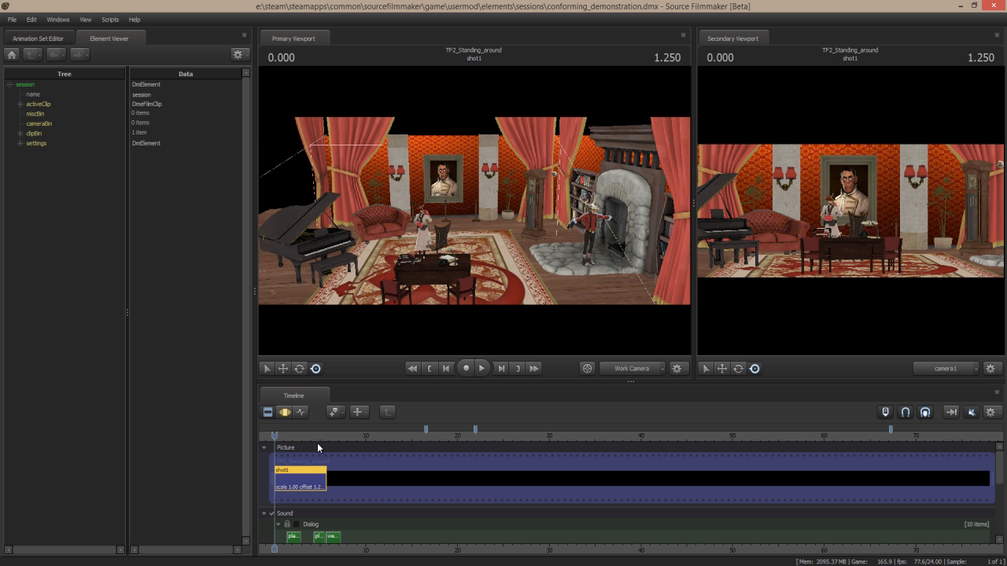
Step: Move the playhead to 3.375 and select the session's activeClip in the element tree
left_click(305, 436)
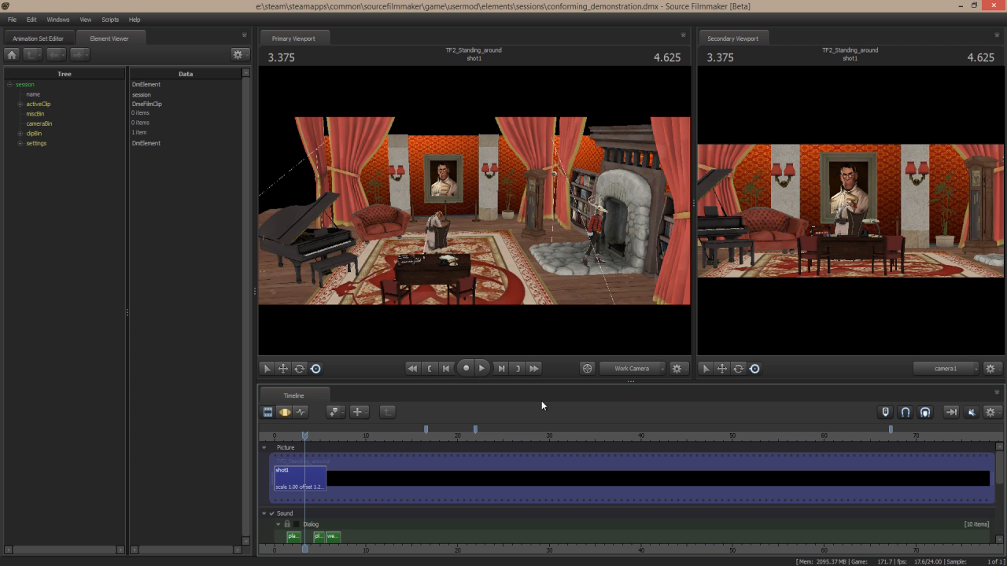
mouse_move(141, 49)
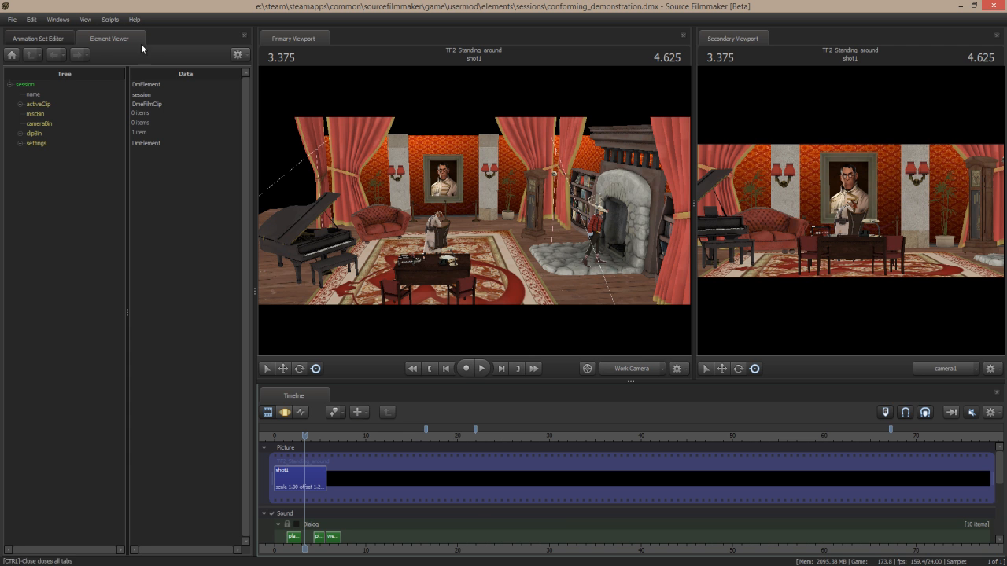
left_click(26, 85)
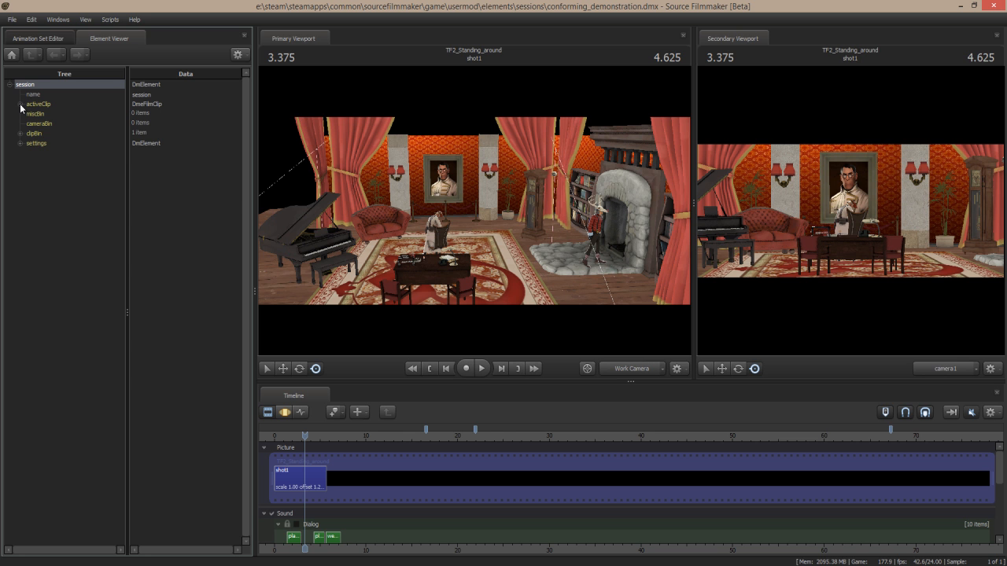
left_click(21, 104)
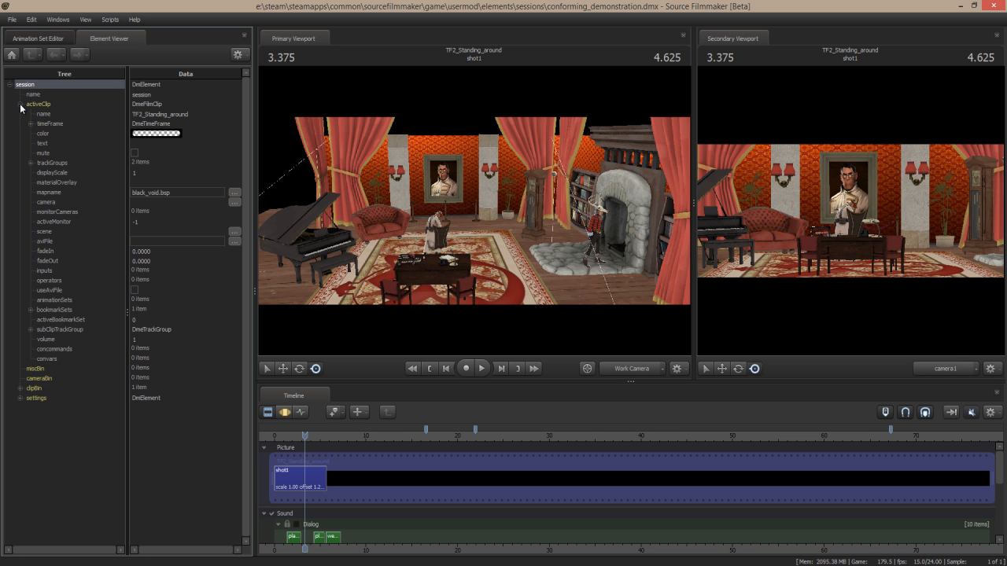
left_click(37, 104)
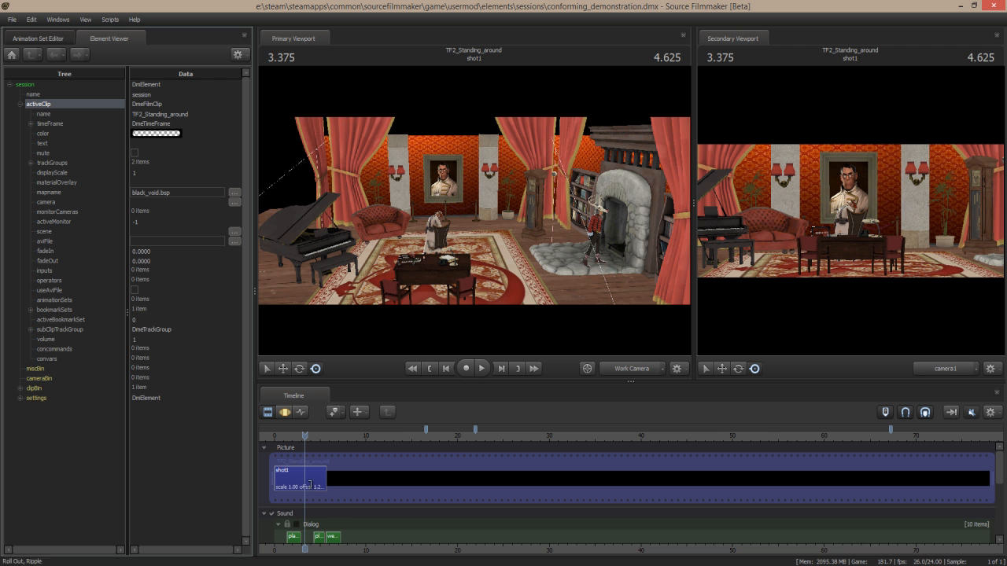
Step: Expand the clip's trackGroups and subClipTrackGroup, then select miscBin as the import target
left_click(32, 162)
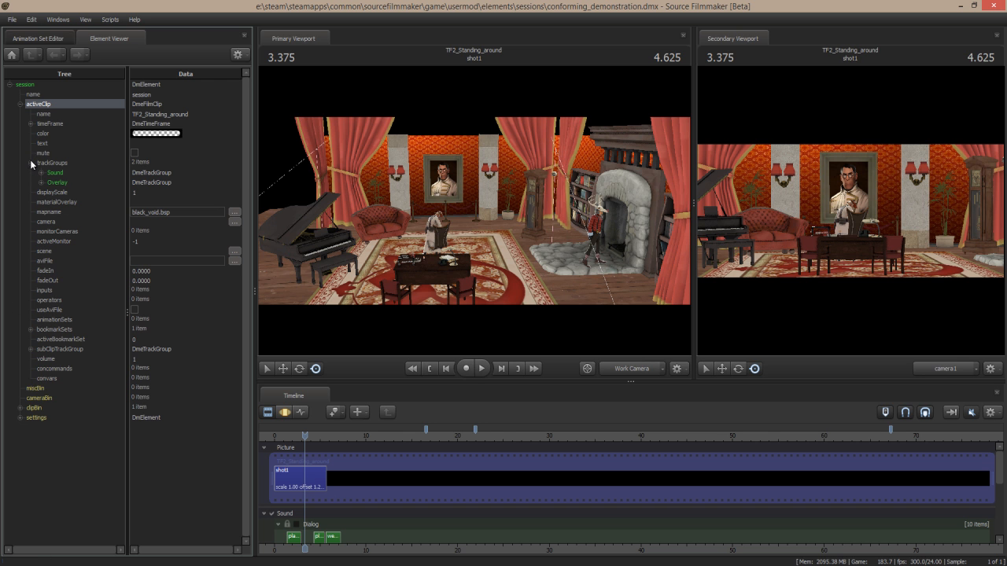
left_click(21, 349)
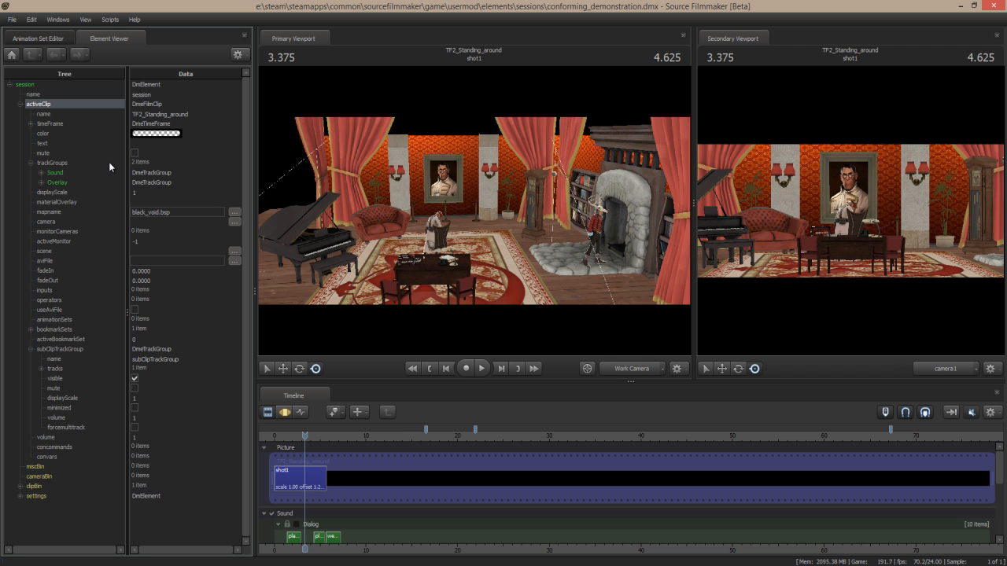
mouse_move(35, 113)
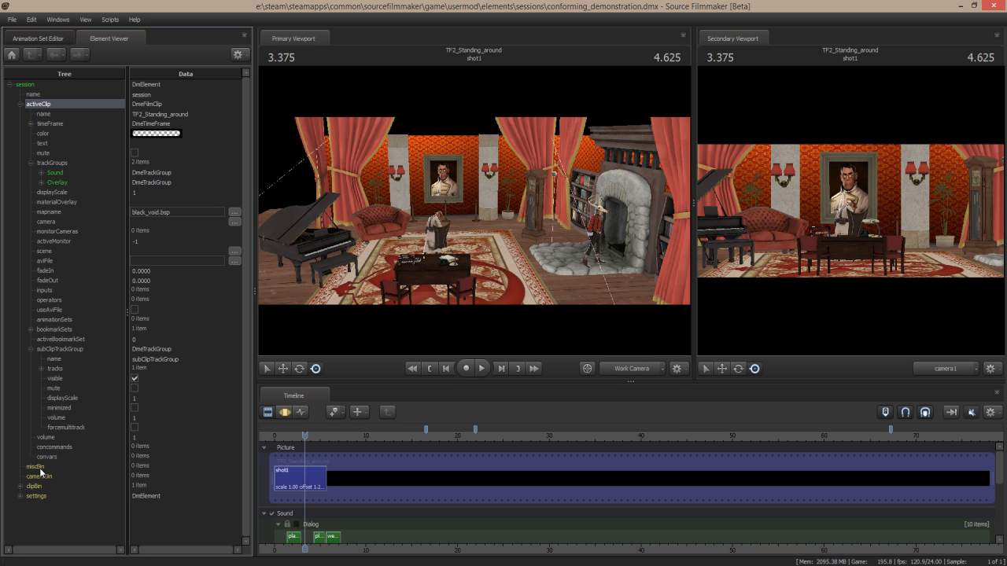
left_click(34, 466)
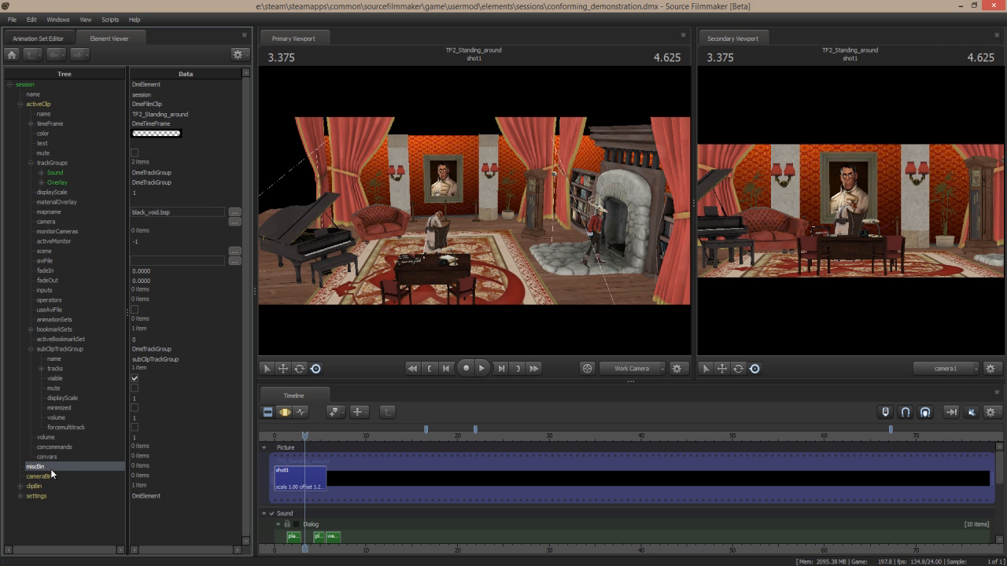
Step: Import the english_ruler_scene_setup copy .dmx into the session's miscBin
right_click(35, 466)
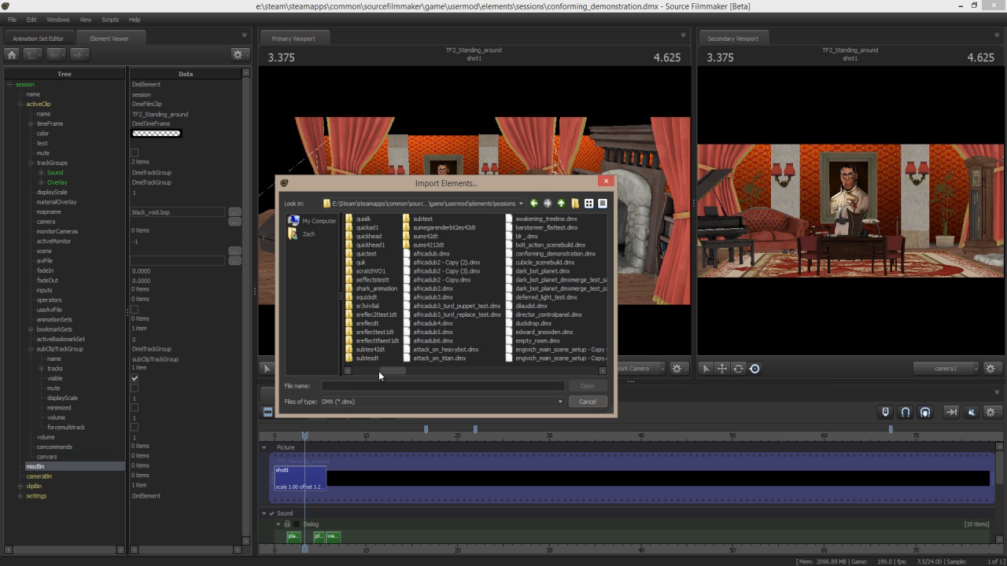
mouse_move(403, 375)
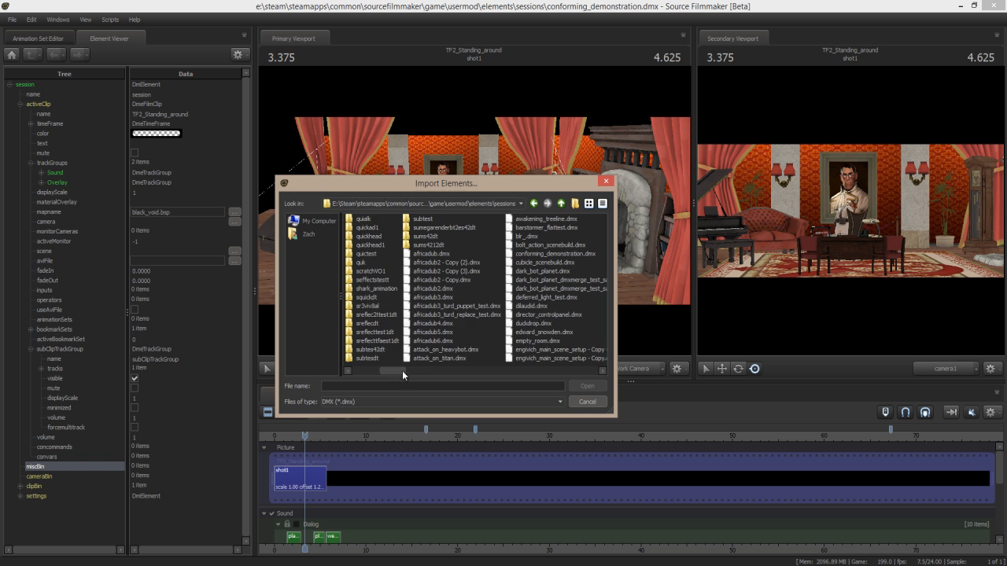
left_click(507, 358)
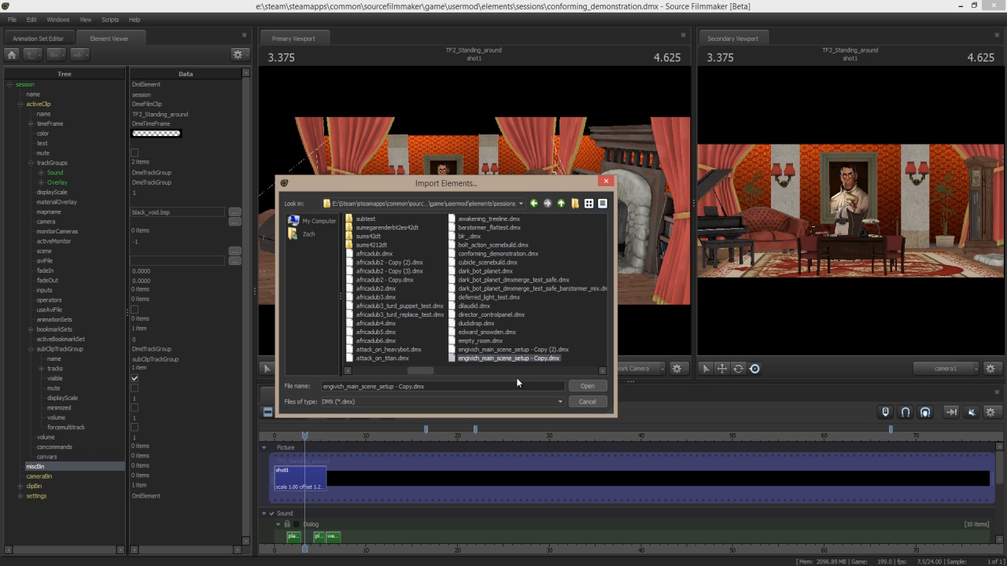
left_click(587, 385)
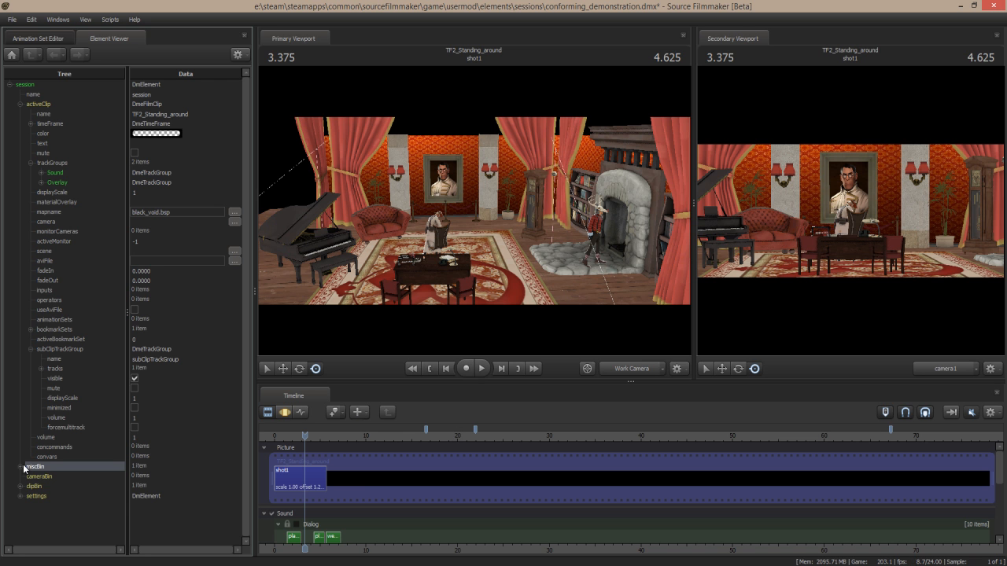
left_click(21, 465)
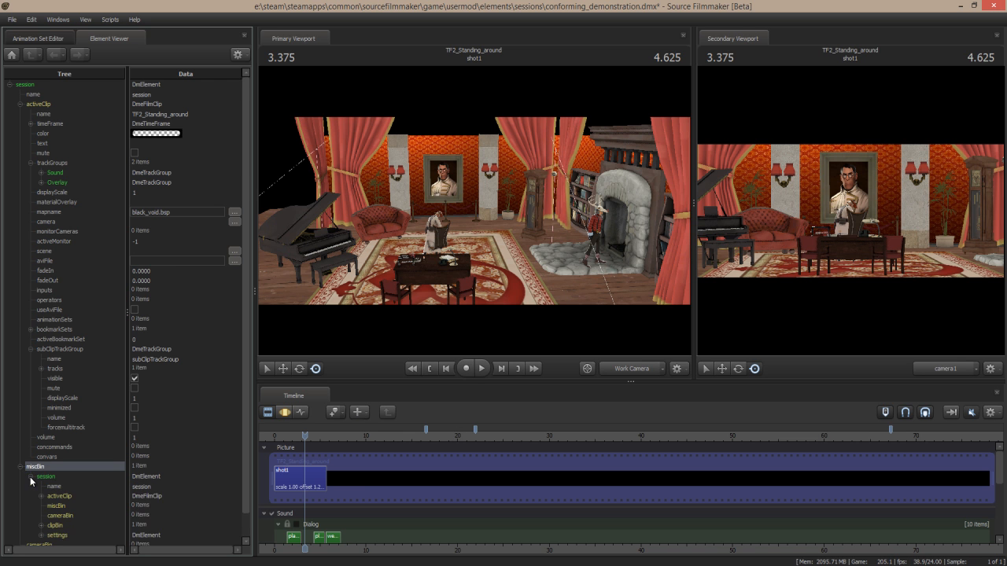
left_click(41, 476)
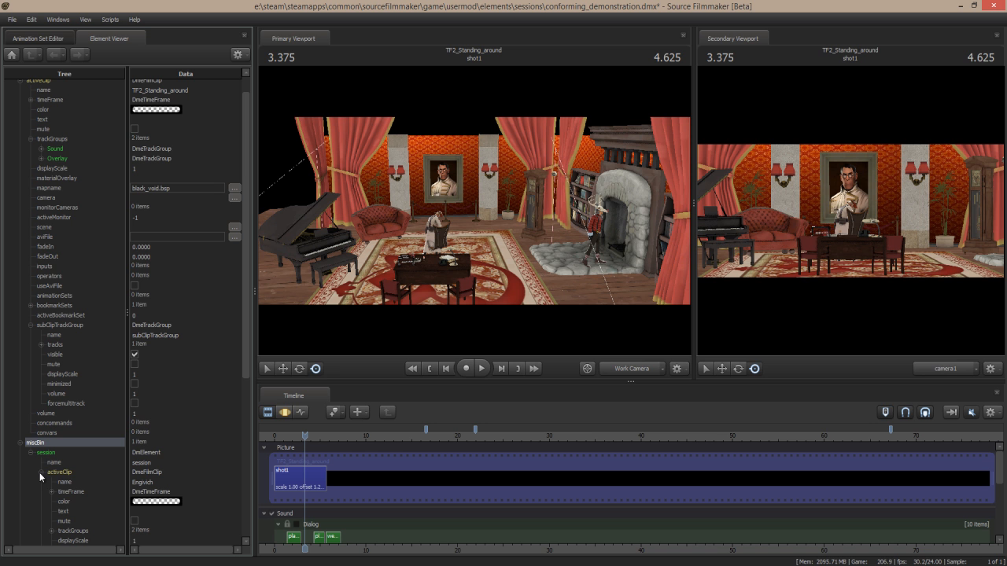
mouse_move(66, 480)
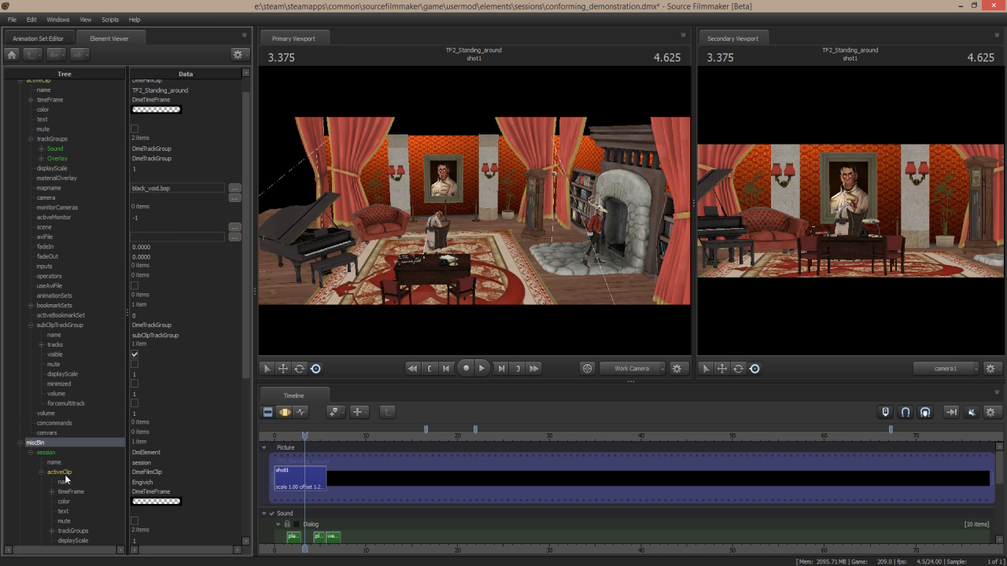
scroll("down", 3)
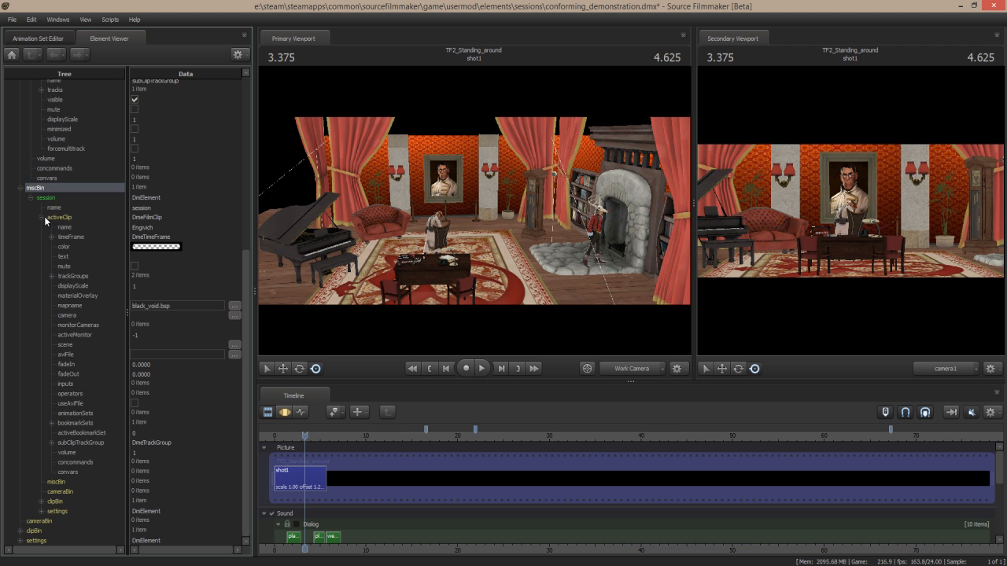
left_click(60, 217)
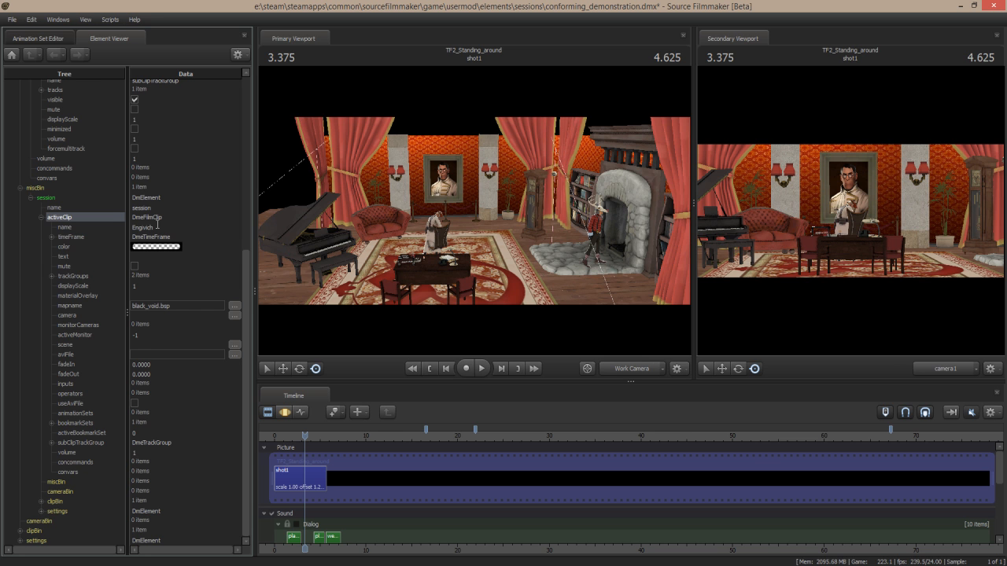
mouse_move(110, 305)
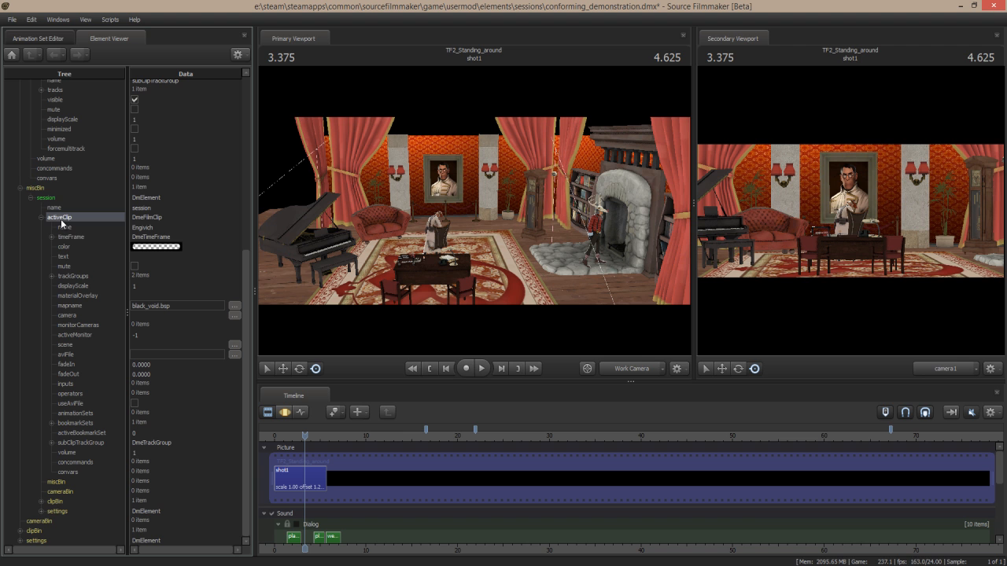
left_click(44, 187)
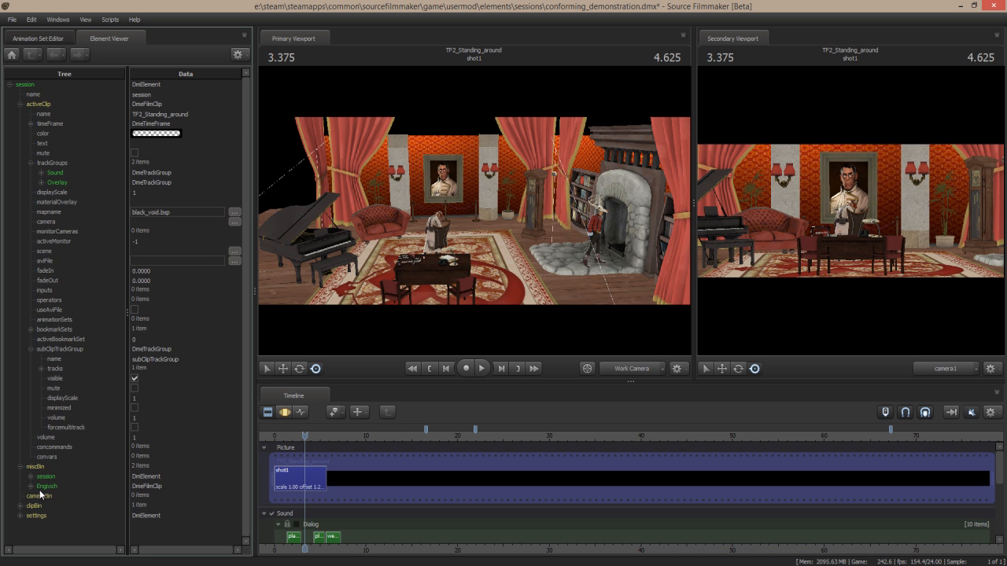
Step: Expand the imported English clip's Film track children to reveal shot1
left_click(46, 475)
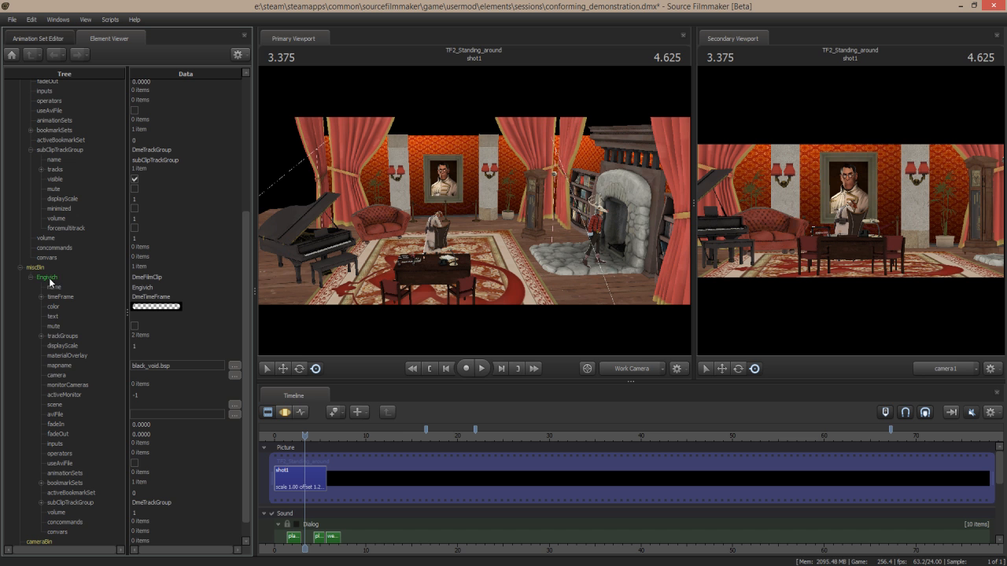
mouse_move(71, 460)
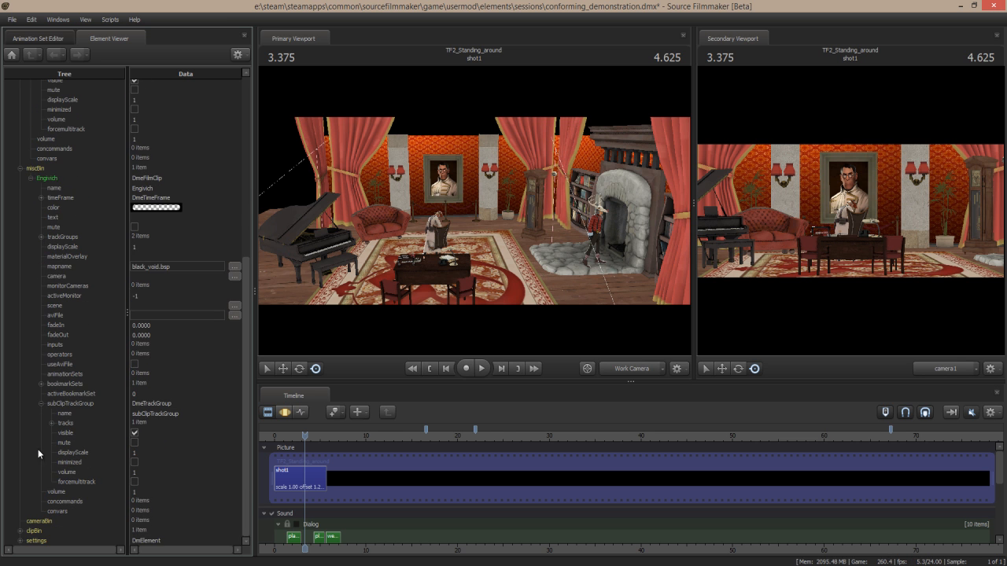
mouse_move(53, 220)
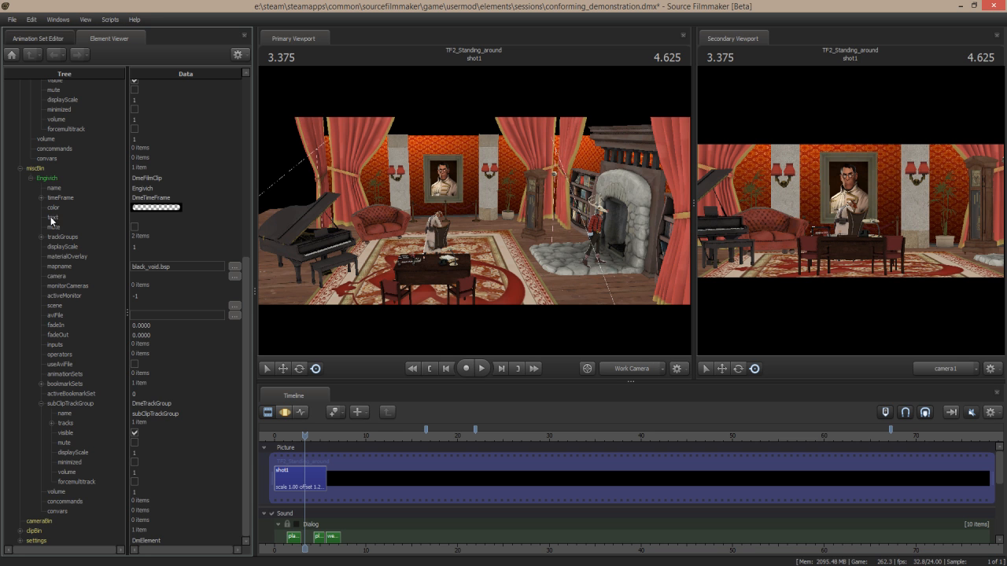
mouse_move(85, 413)
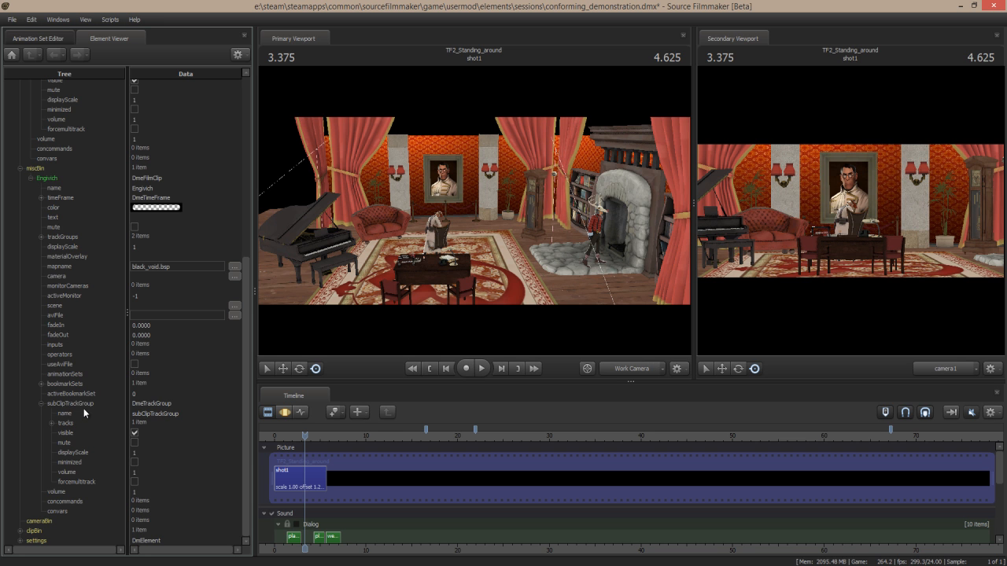
left_click(42, 423)
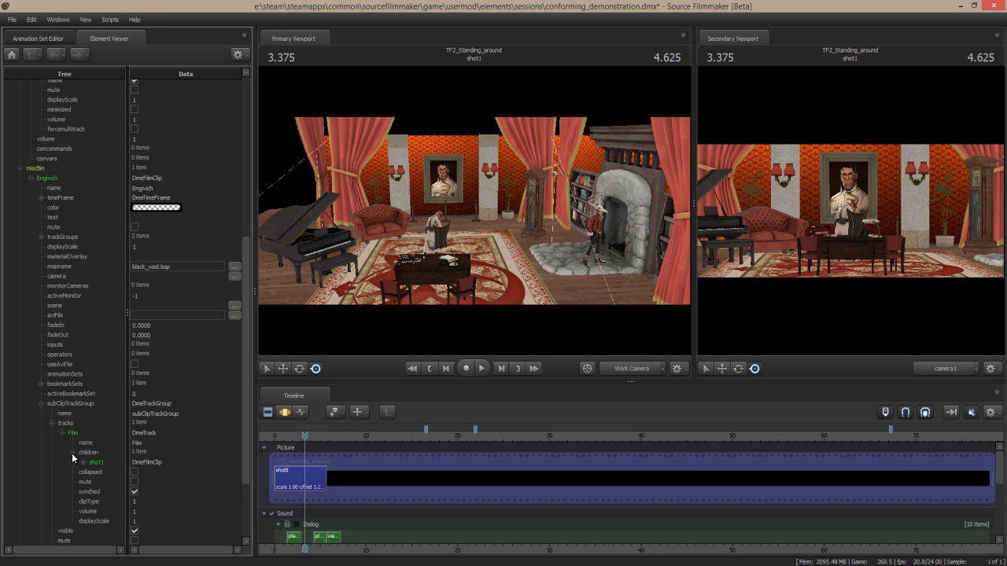
left_click(96, 463)
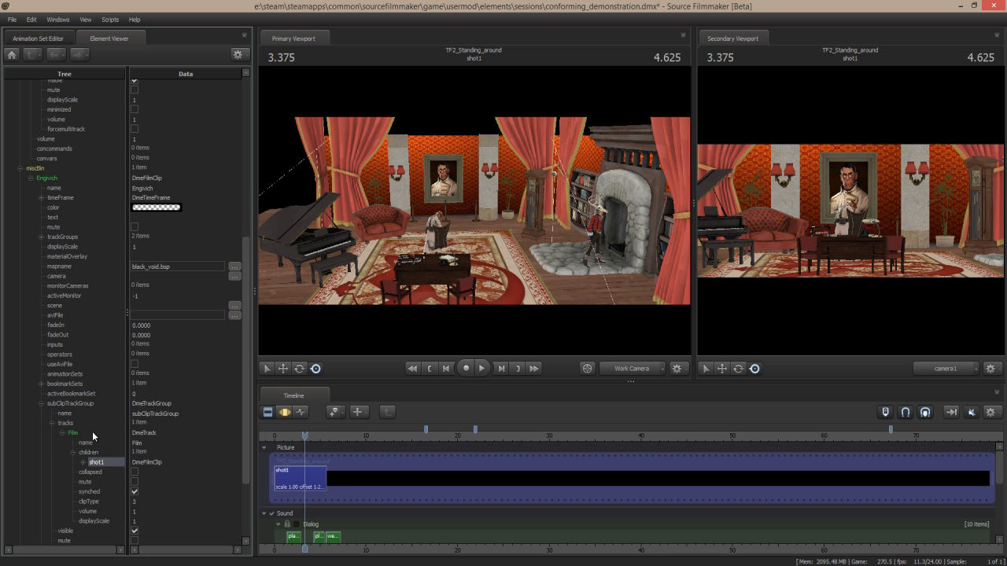
mouse_move(106, 403)
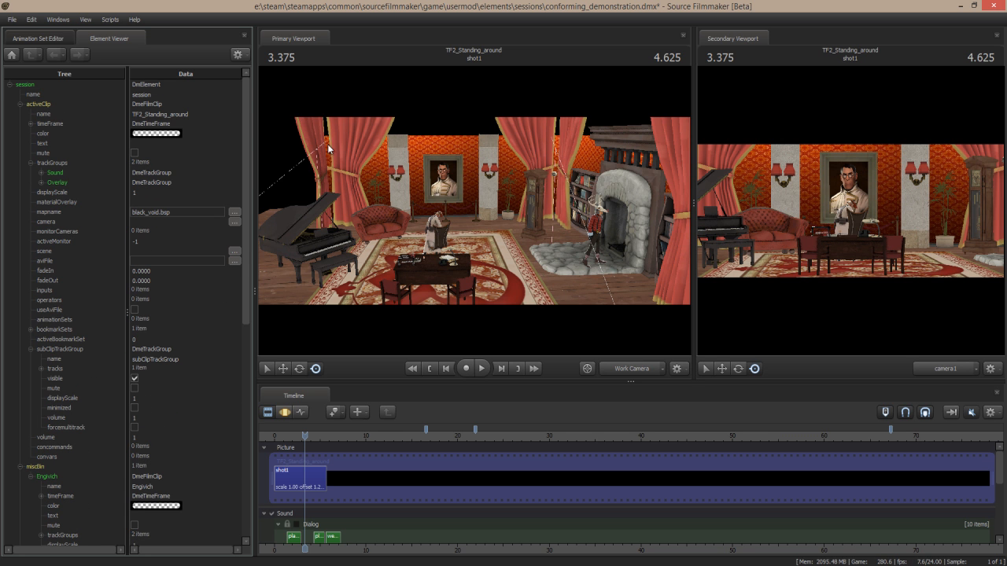
mouse_move(28, 141)
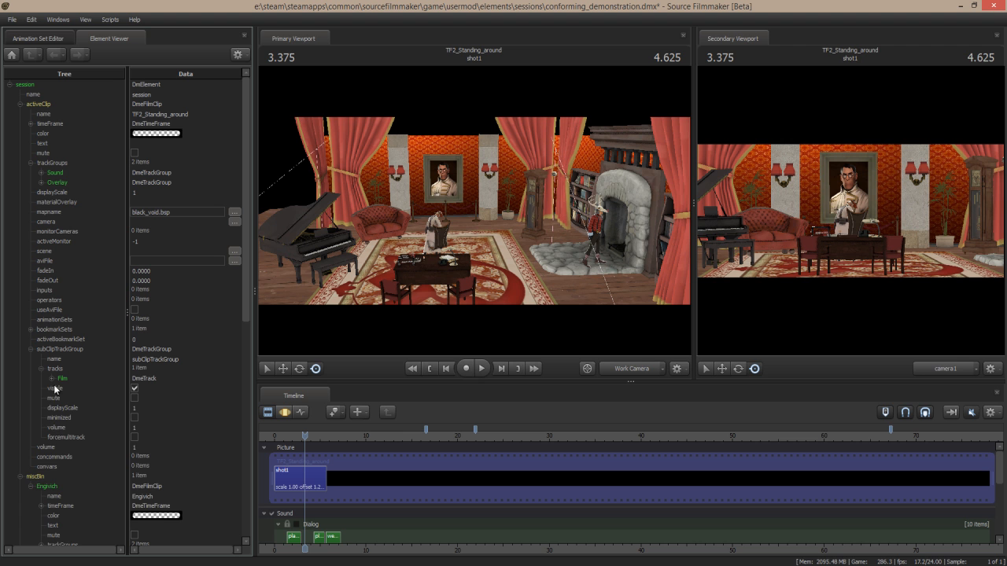
Step: Drag the imported clip into the current Film track's children so shot2 follows shot1
left_click(52, 378)
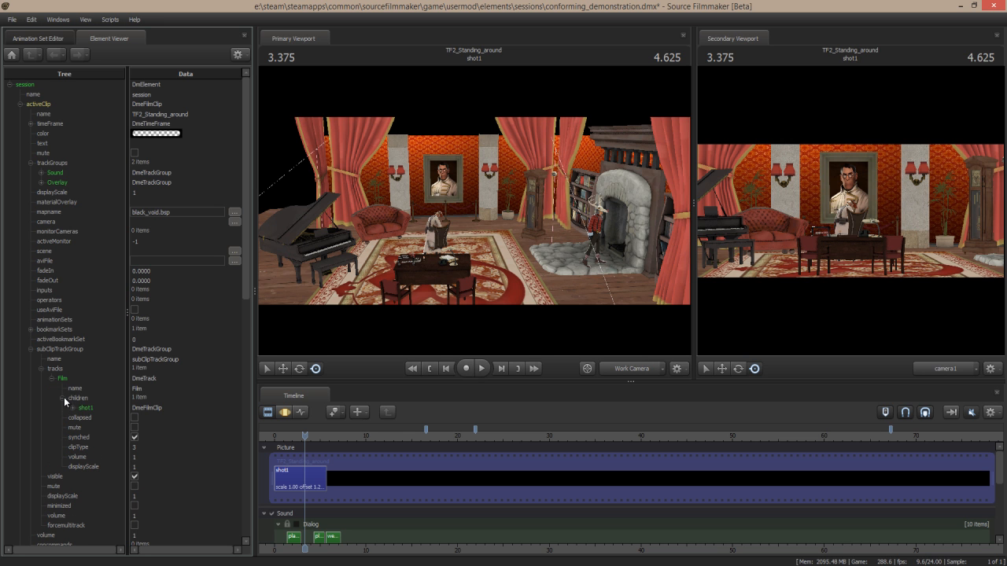
left_click(299, 479)
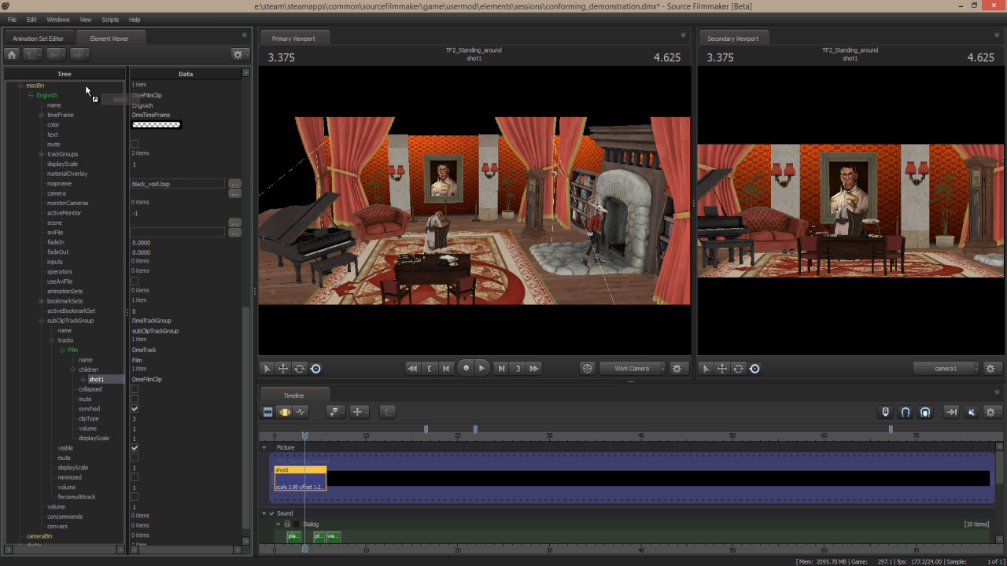
scroll("down", 3)
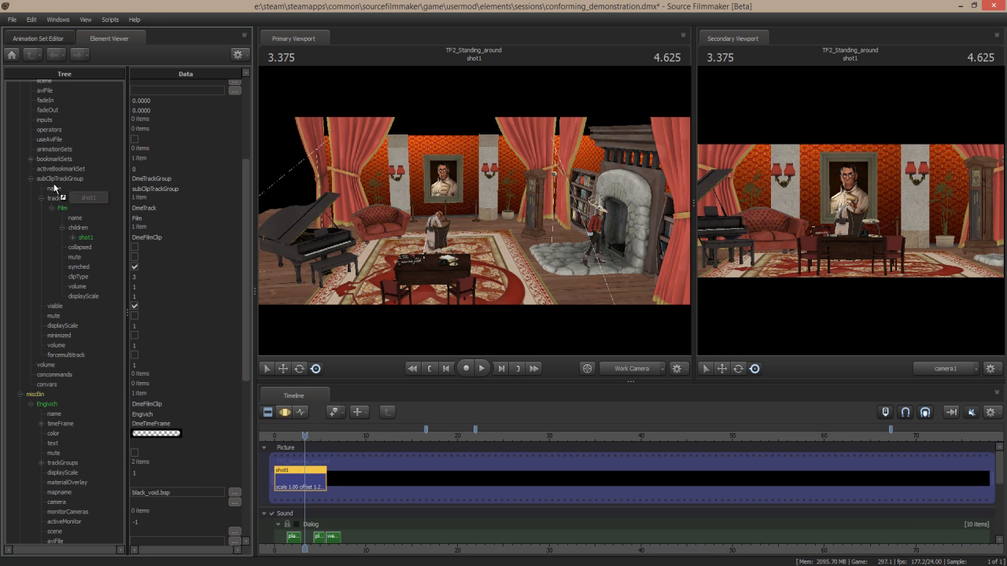
left_click(77, 226)
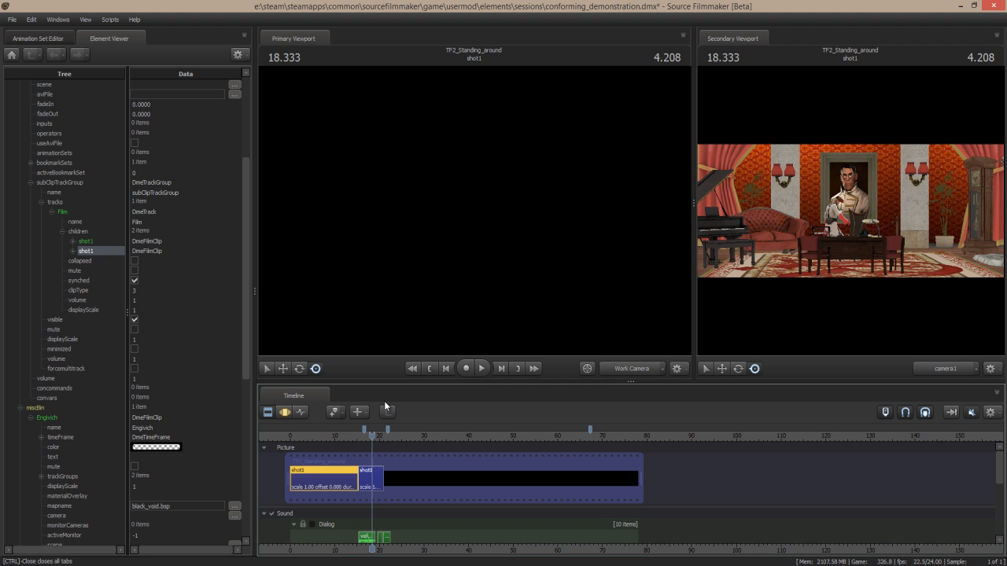
mouse_move(390, 396)
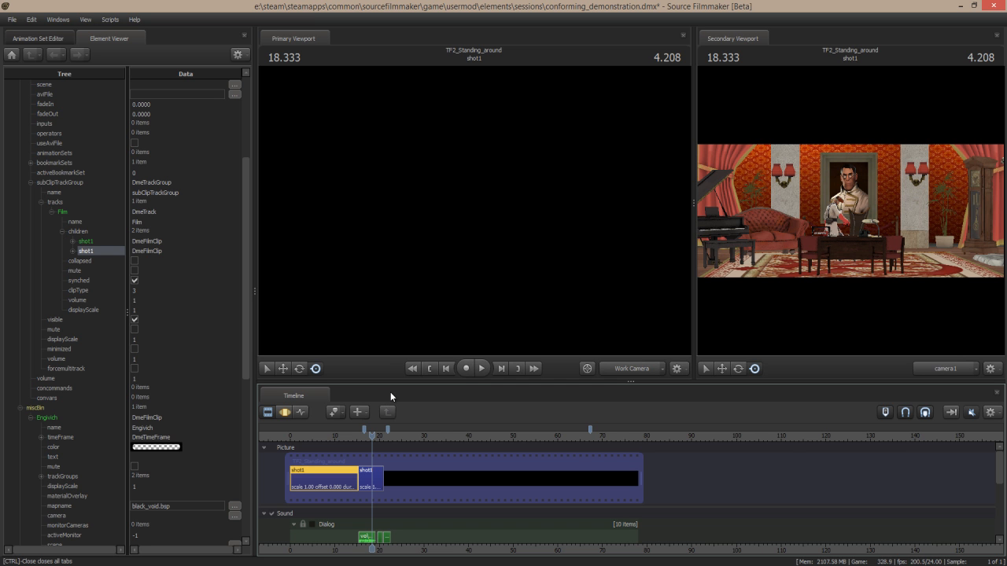
mouse_move(387, 340)
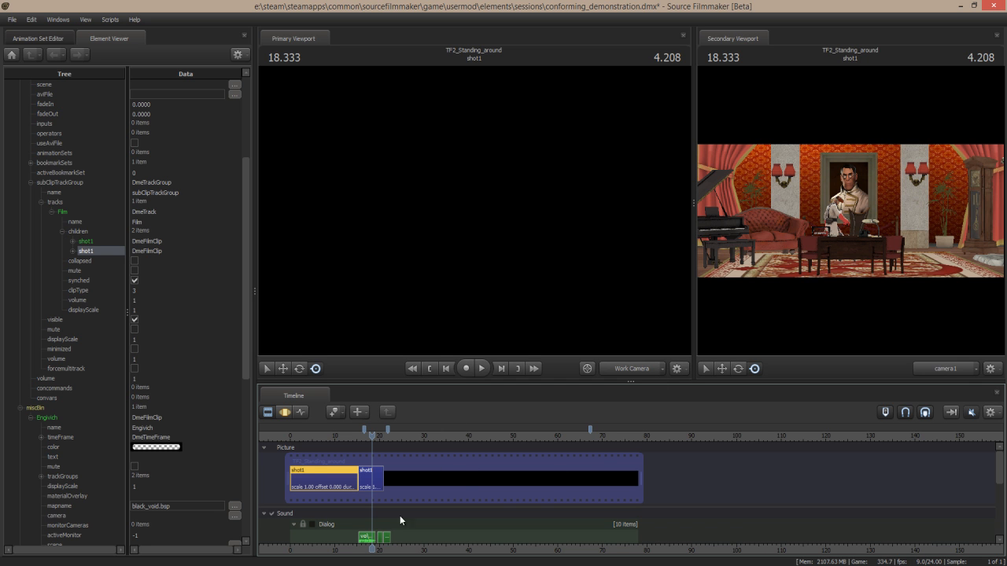
mouse_move(581, 485)
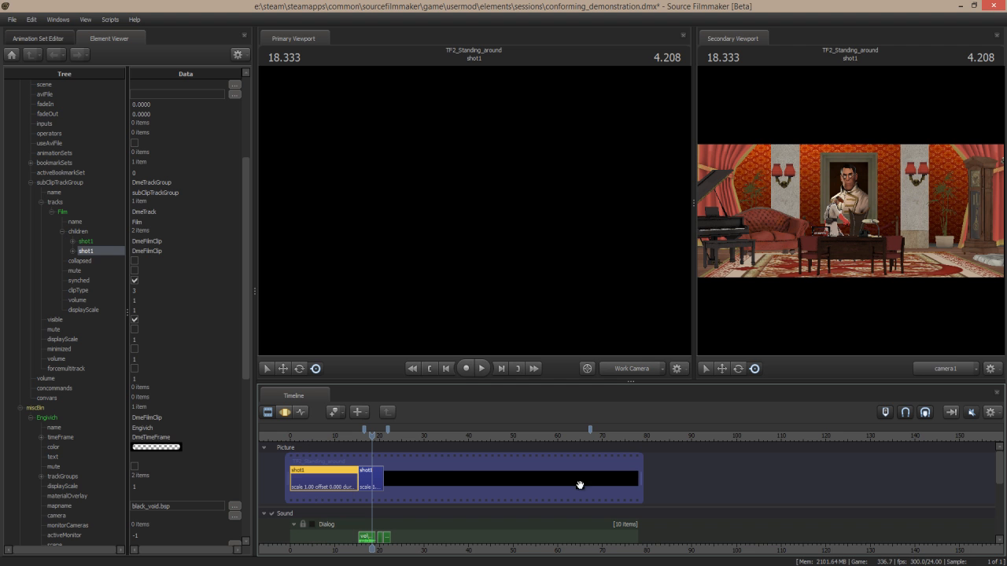
mouse_move(428, 453)
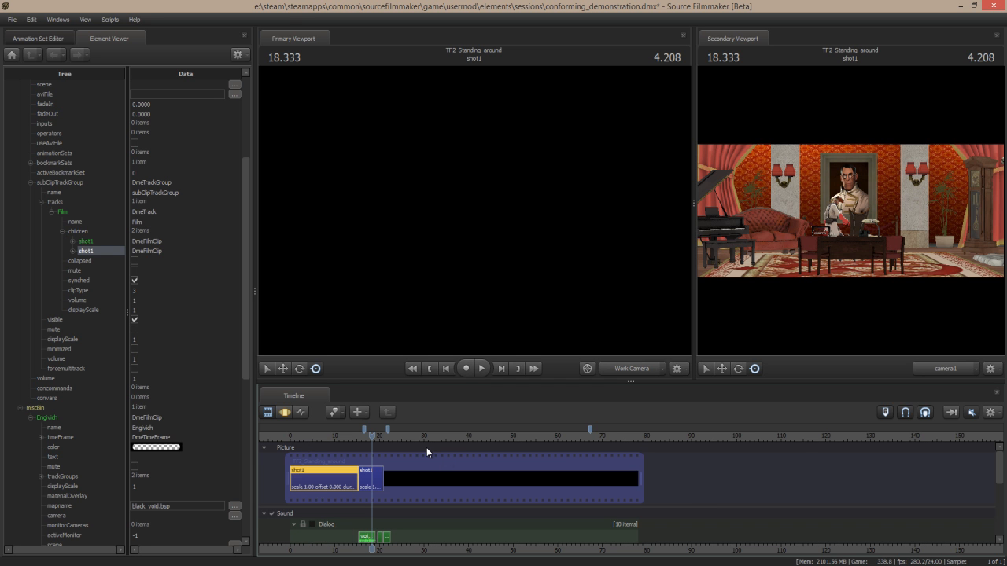